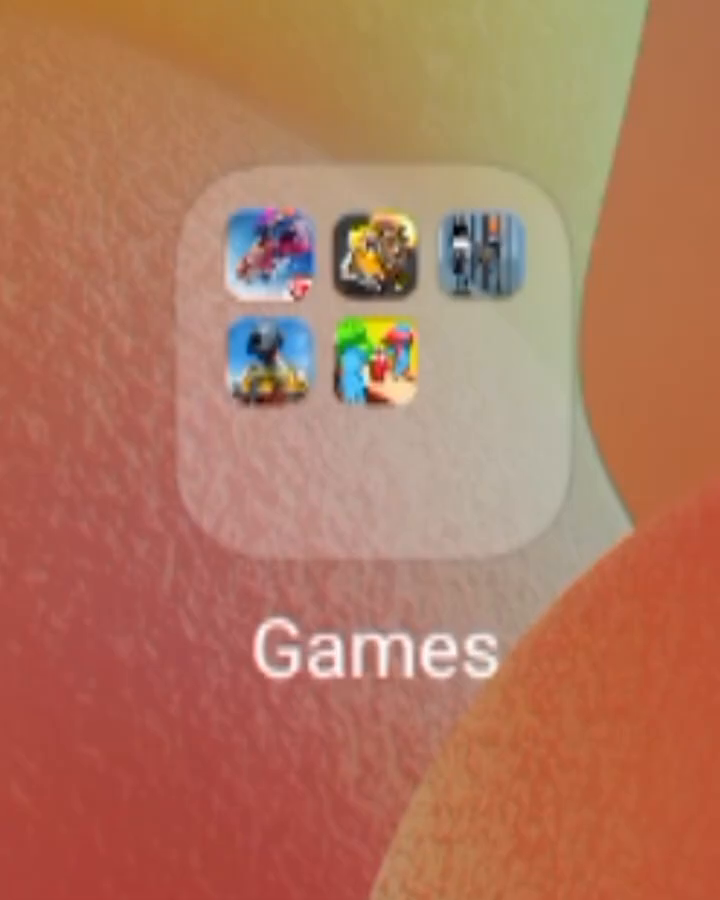
- Leave the Games folder and show the home screen page with the Settings icon
{"action": "left_click", "coordinate": [370, 370]}
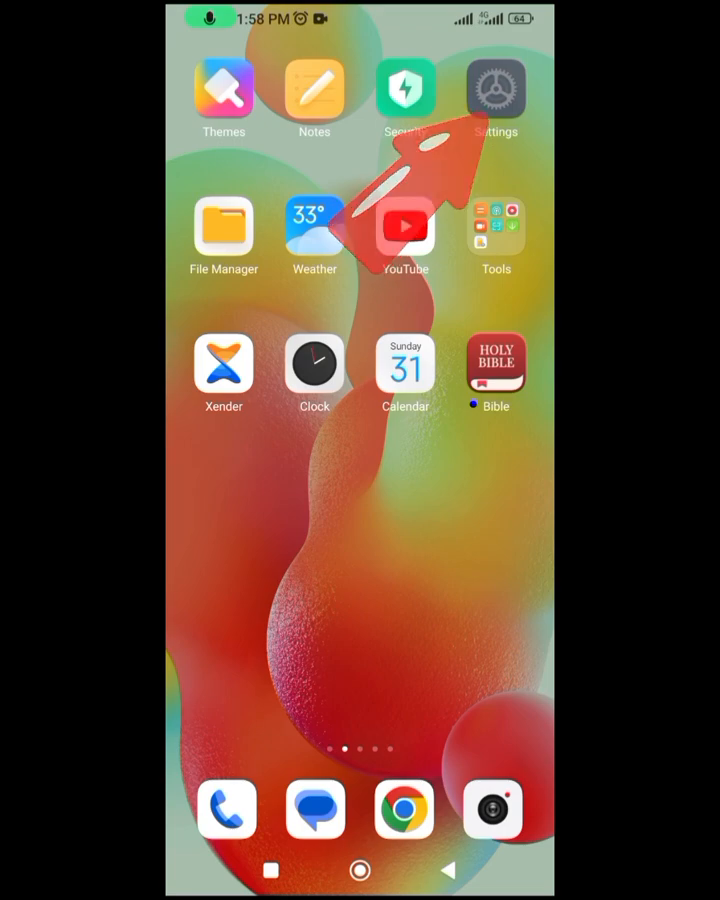
- Launch Settings and go to Passwords & security
{"action": "left_click", "coordinate": [495, 88]}
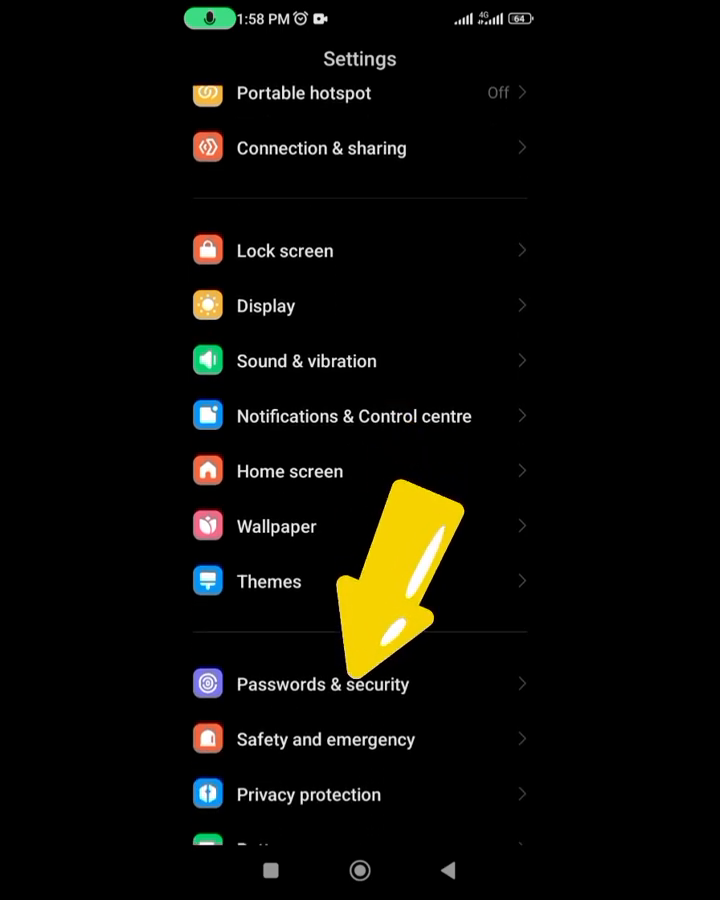
{"action": "left_click", "coordinate": [322, 684]}
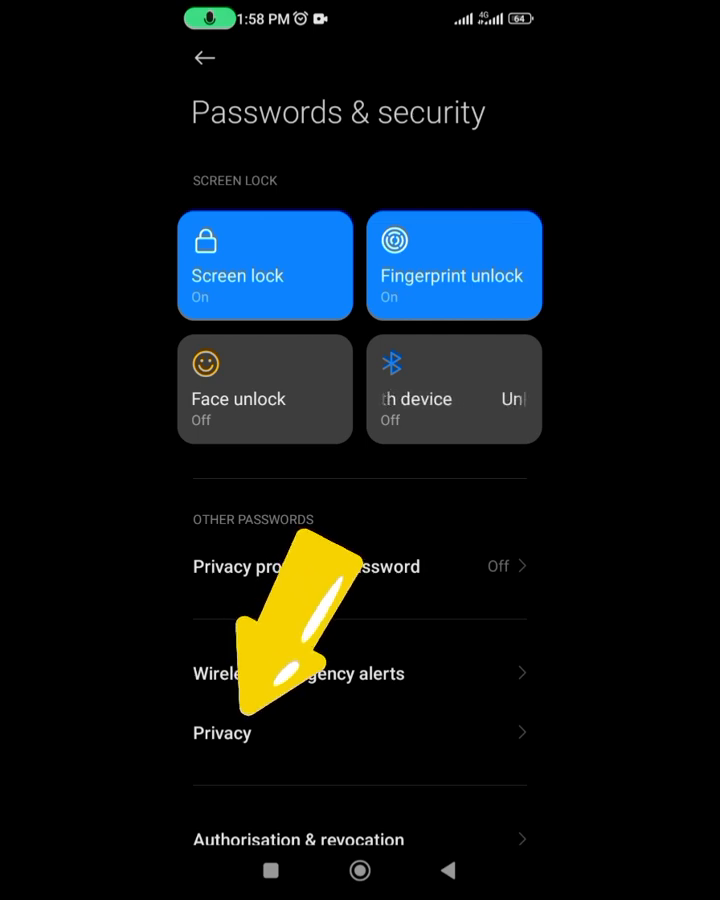
- Turn off Personalise MIUI ads under Privacy's Ad services
{"action": "left_click", "coordinate": [222, 733]}
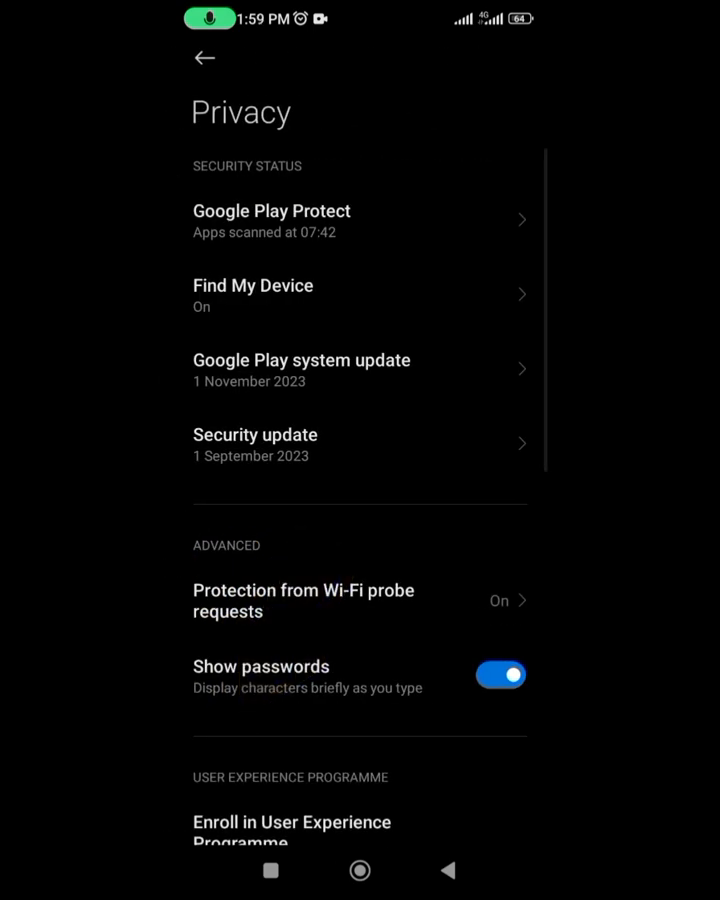
{"action": "scroll", "scroll_direction": "down", "scroll_amount": 3}
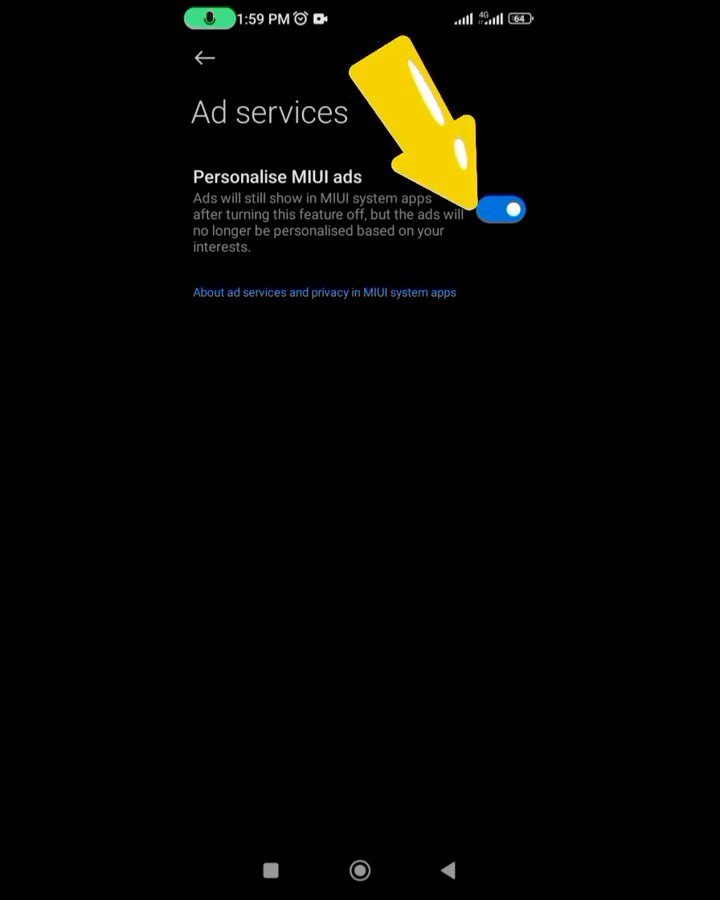
{"action": "left_click", "coordinate": [503, 210]}
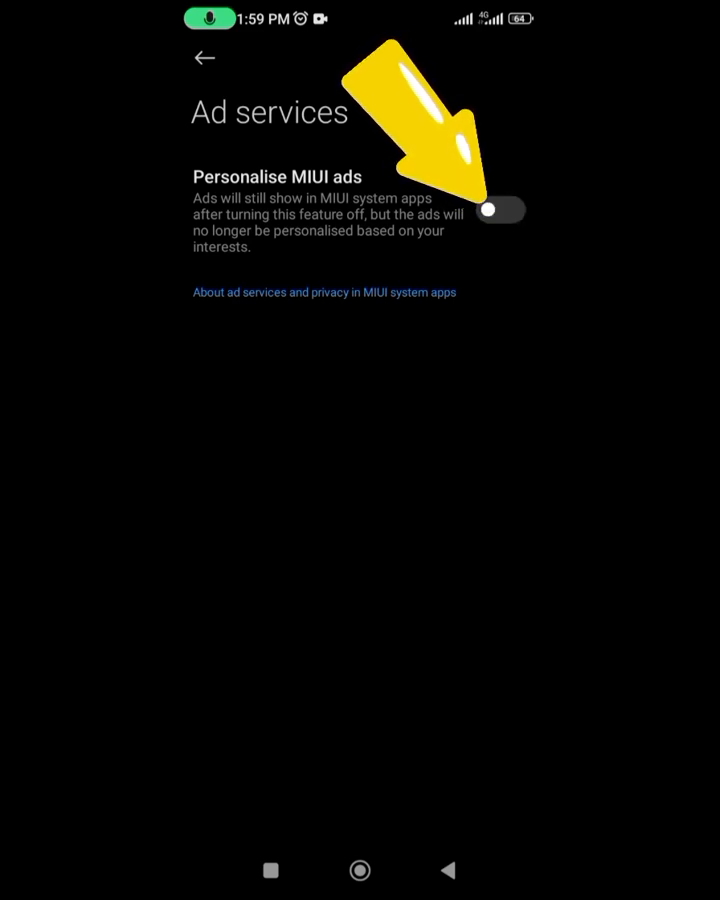
- Return to Passwords & security and enter Authorisation & revocation
{"action": "left_click", "coordinate": [204, 58]}
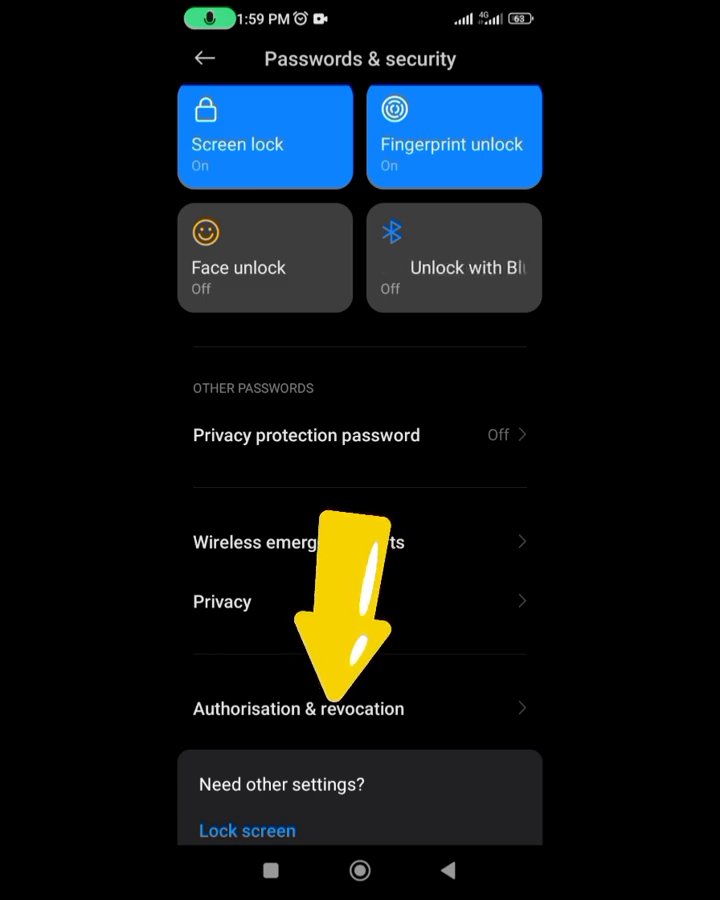
{"action": "left_click", "coordinate": [299, 708]}
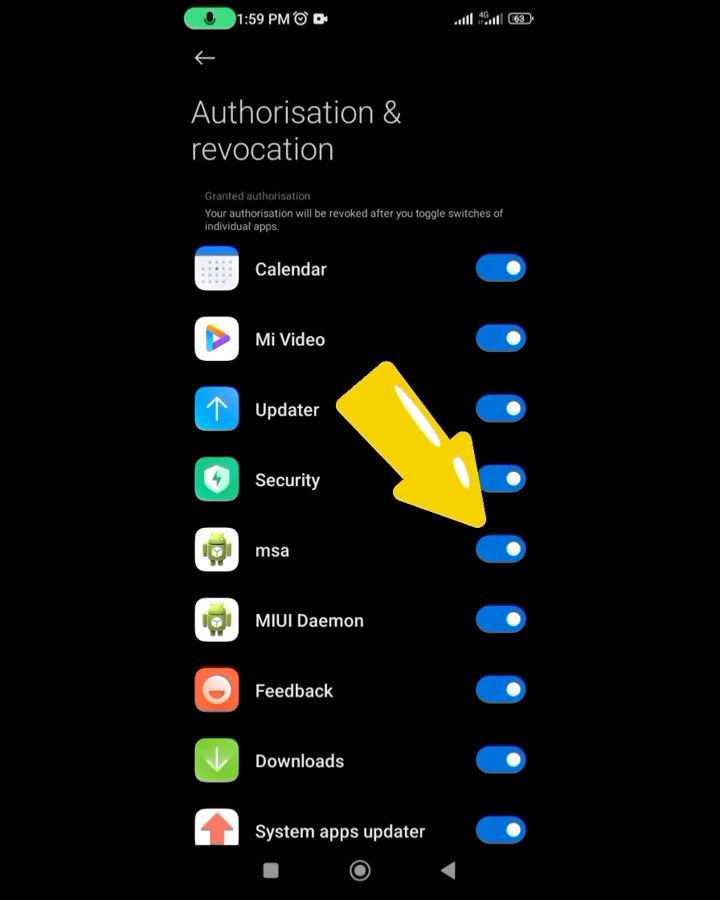
- Revoke msa's authorisation, then toggle msa off again to reopen the warning
{"action": "left_click", "coordinate": [501, 549]}
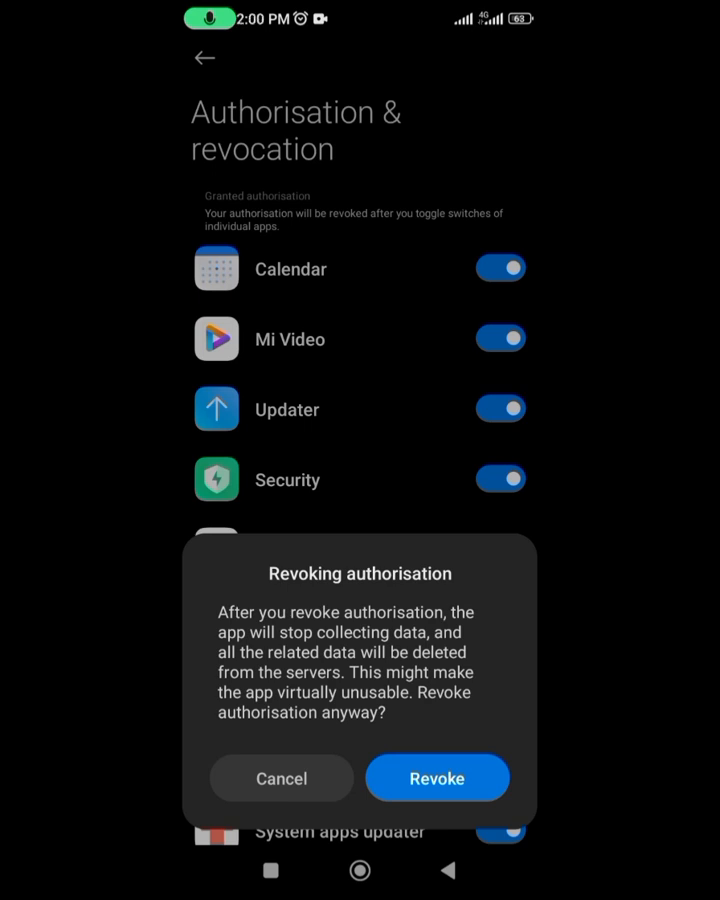
{"action": "left_click", "coordinate": [436, 778]}
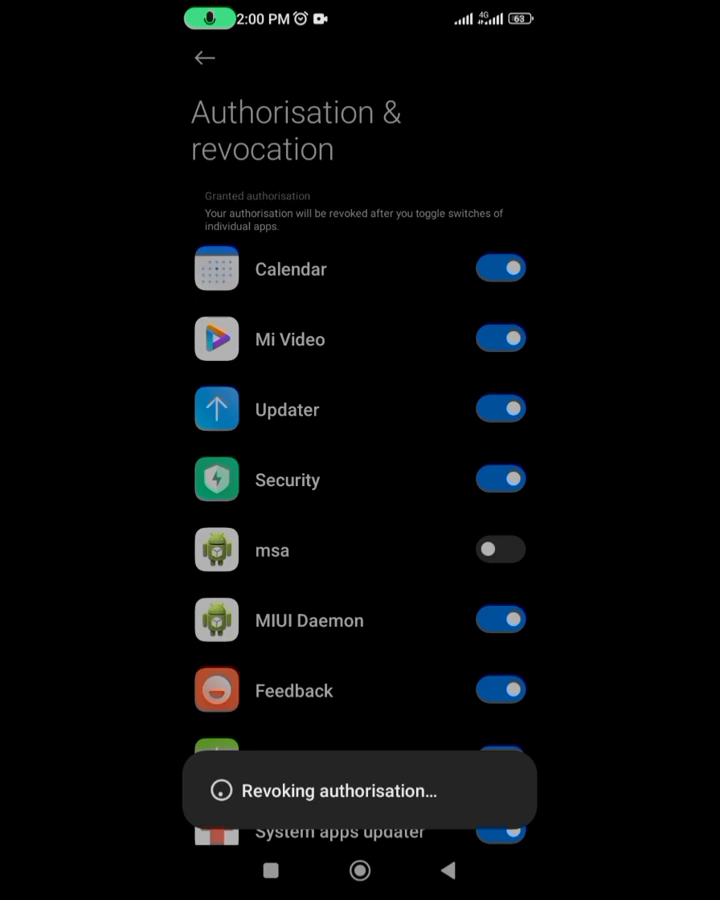
{"action": "left_click", "coordinate": [500, 549]}
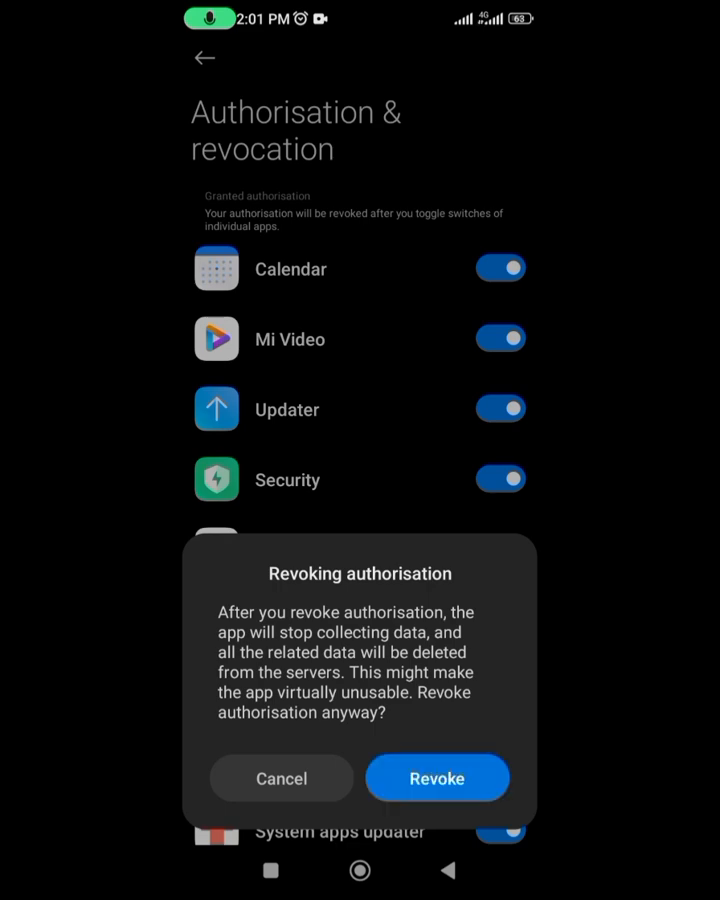
- Confirm Revoke for msa, then check the home screen Games folder's five games
{"action": "left_click", "coordinate": [436, 777]}
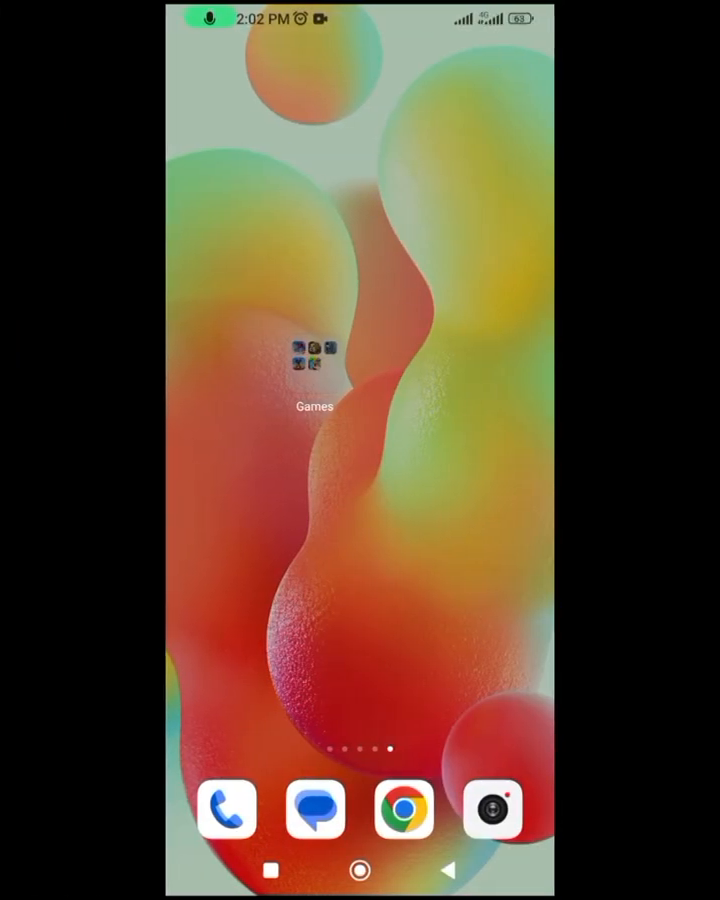
{"action": "left_click", "coordinate": [313, 349]}
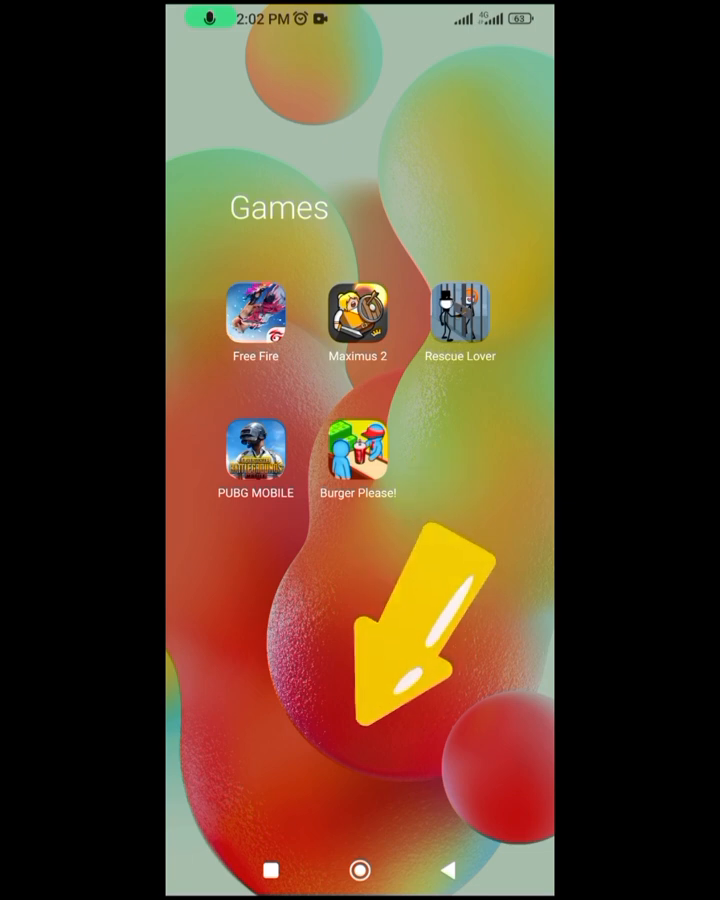